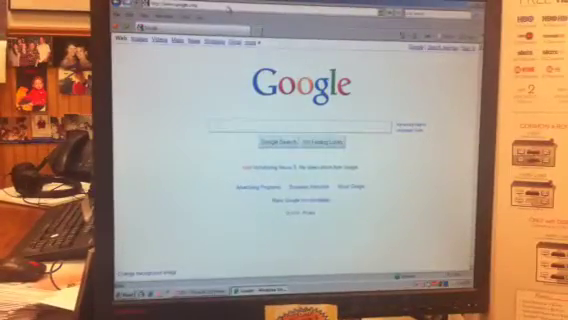
type("dad")
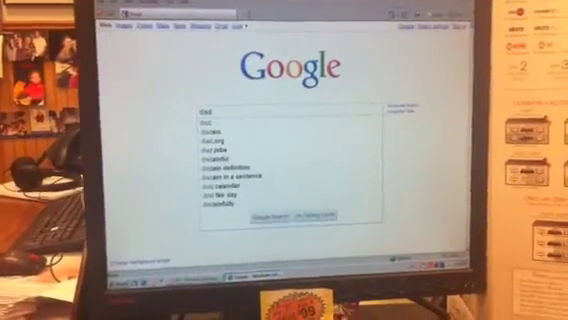
type("dish")
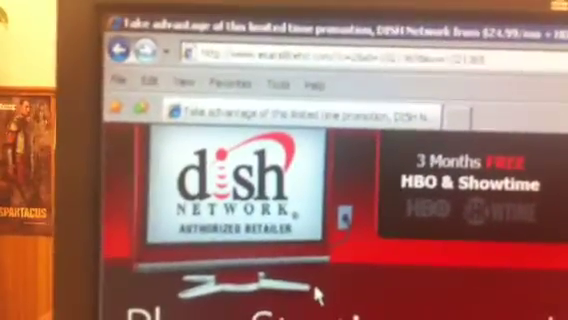
scroll("down", 3)
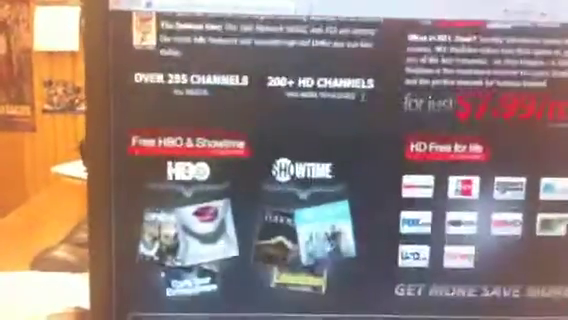
scroll("down", 3)
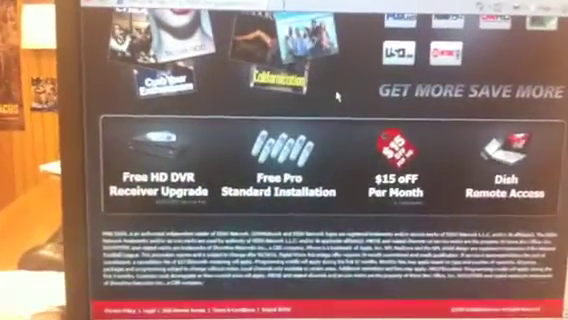